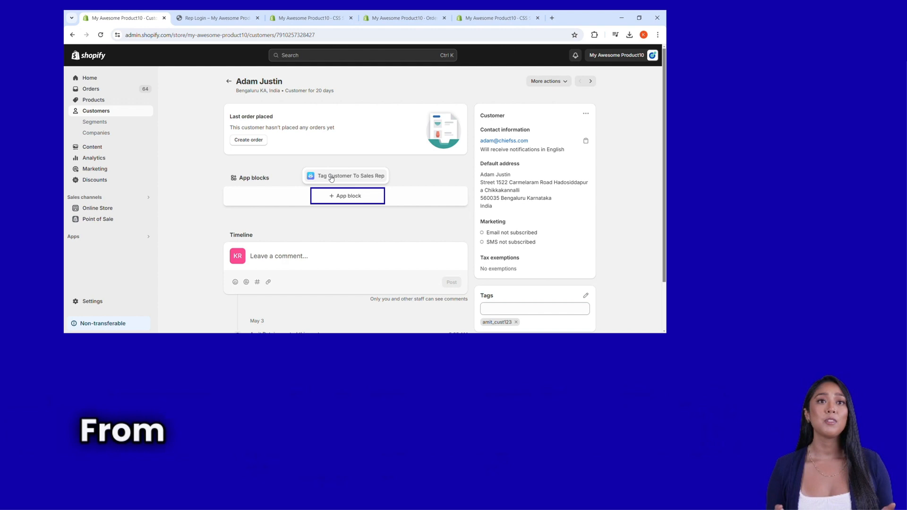
click(350, 176)
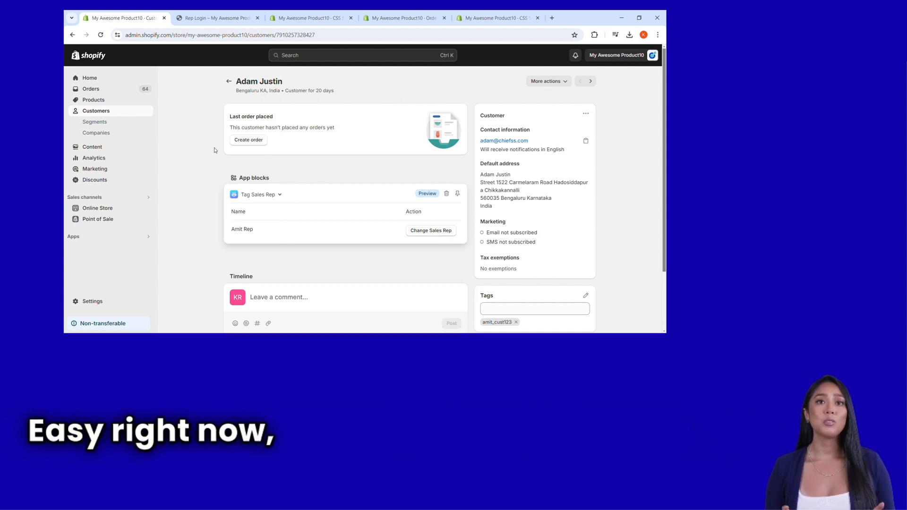
click(216, 18)
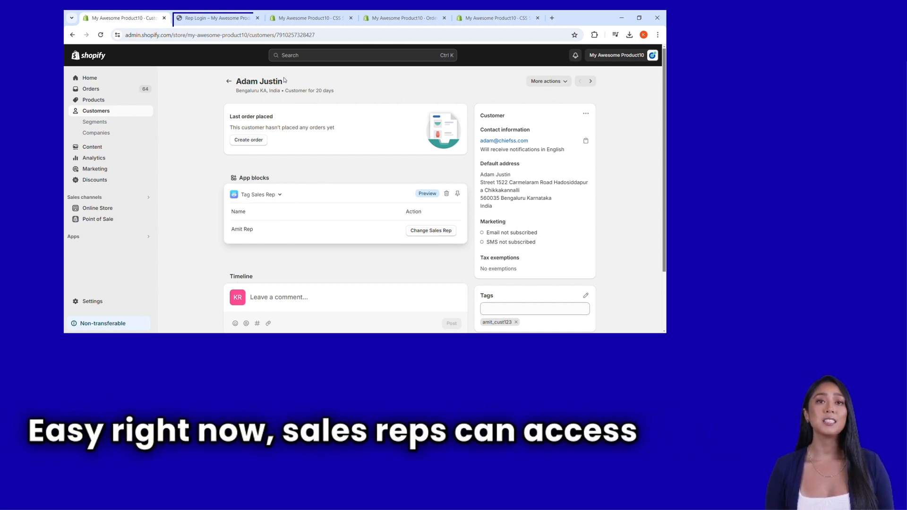
click(215, 19)
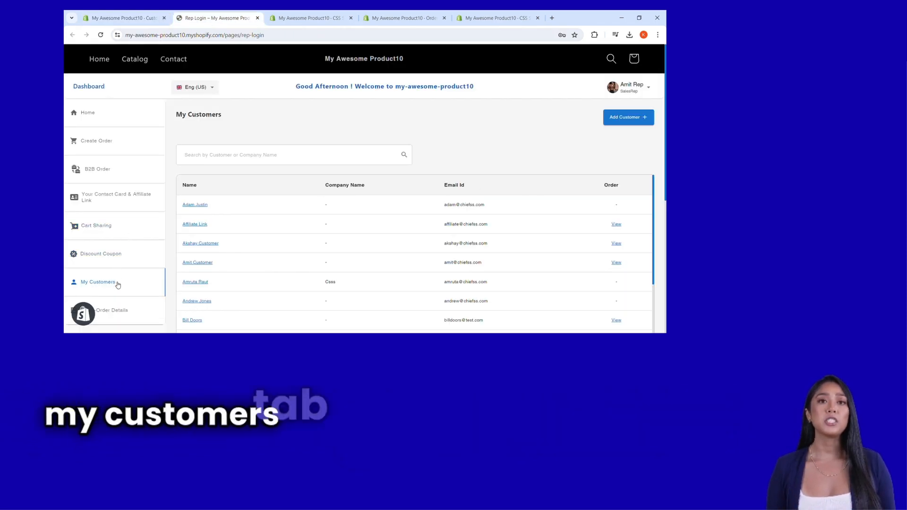
scroll(down, 3)
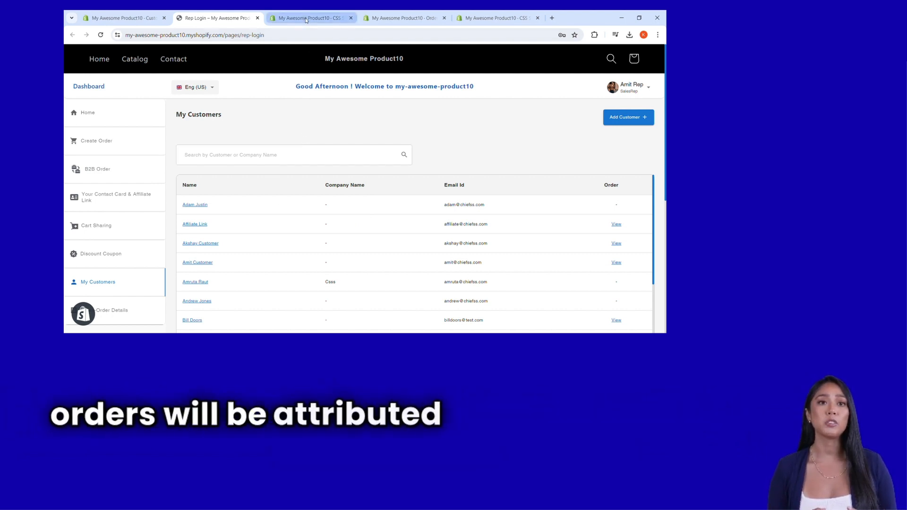
Turn Auto Tagging on for new customers and save the setting
click(311, 18)
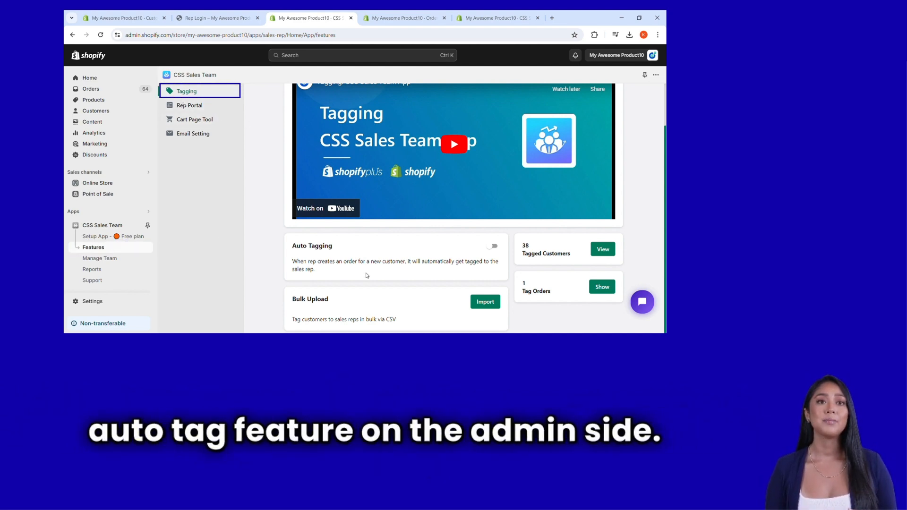
click(492, 245)
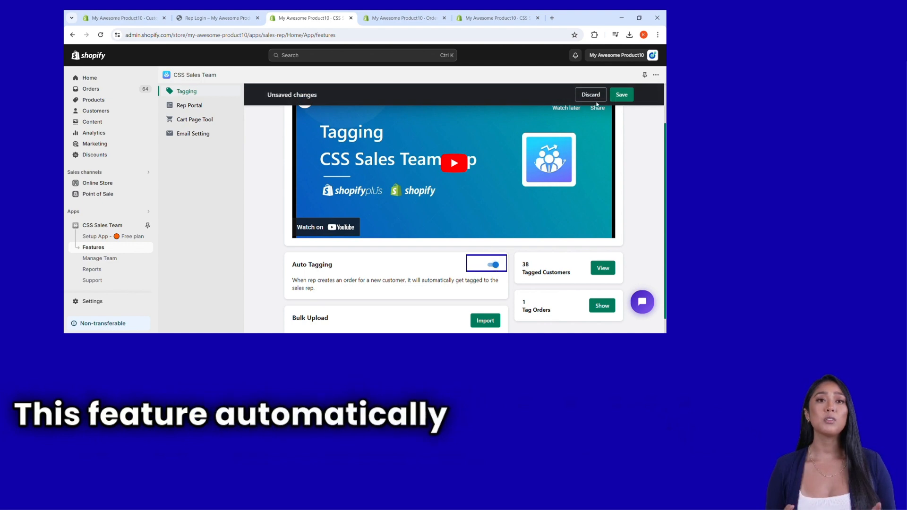
click(622, 94)
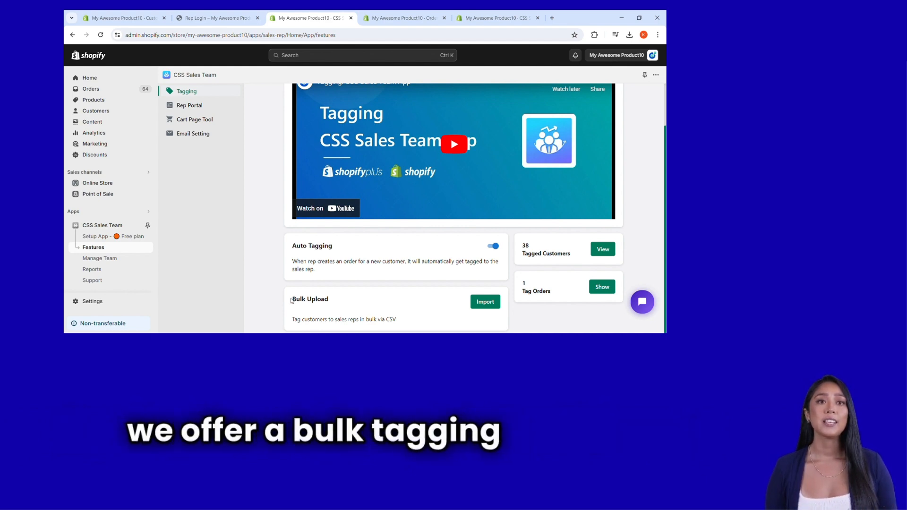
Start a bulk upload import of customer-to-rep tags
double_click(310, 299)
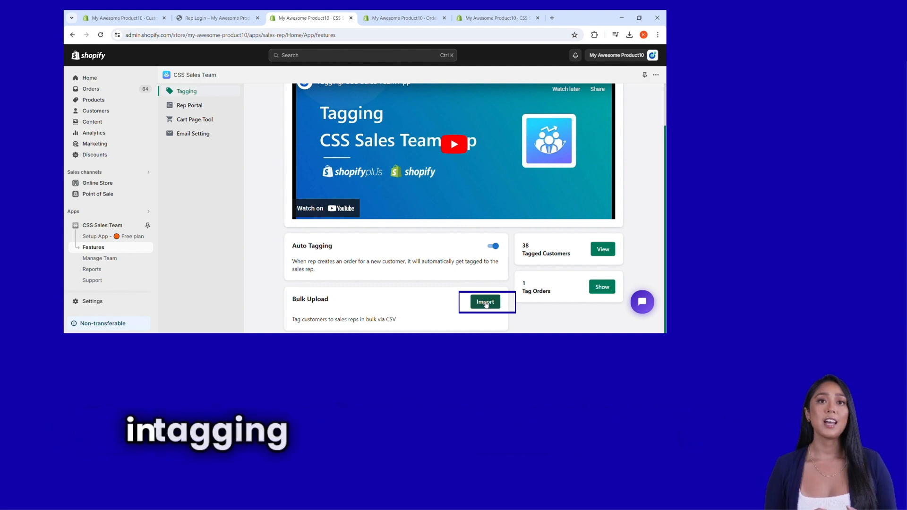
click(486, 302)
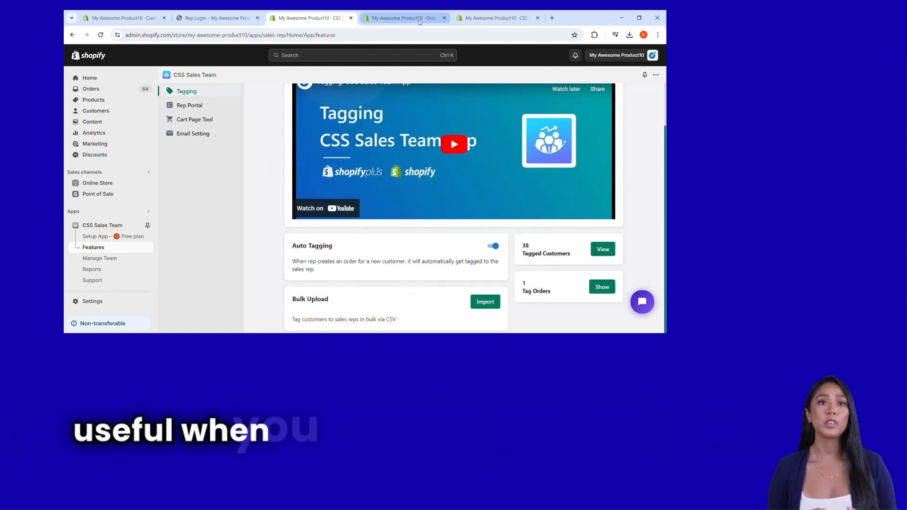
click(405, 18)
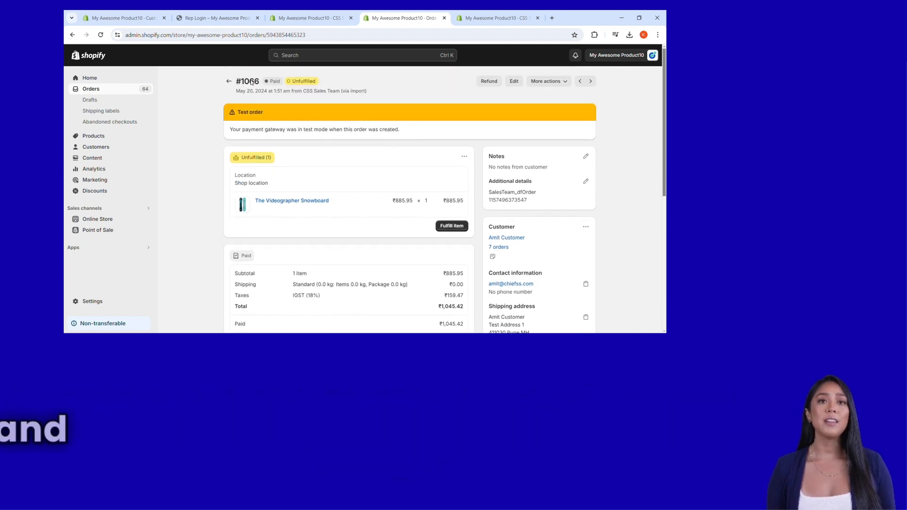
scroll(down, 3)
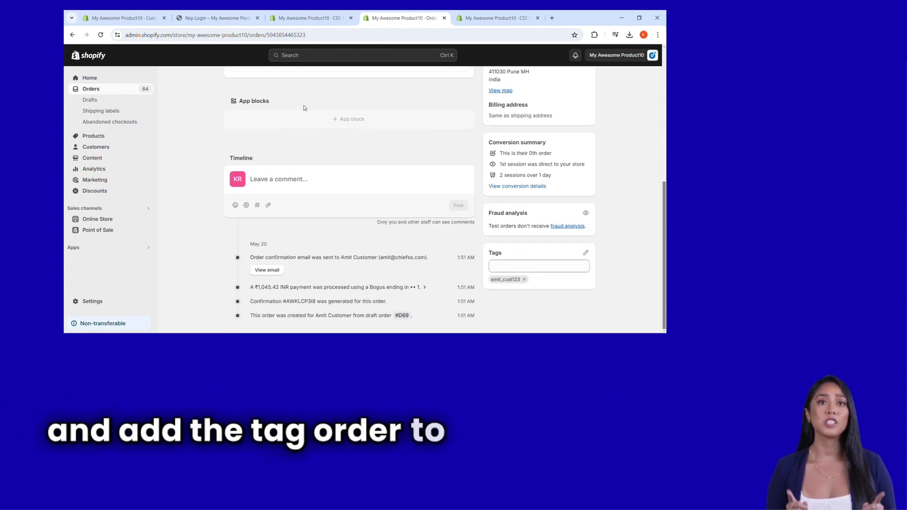
click(347, 119)
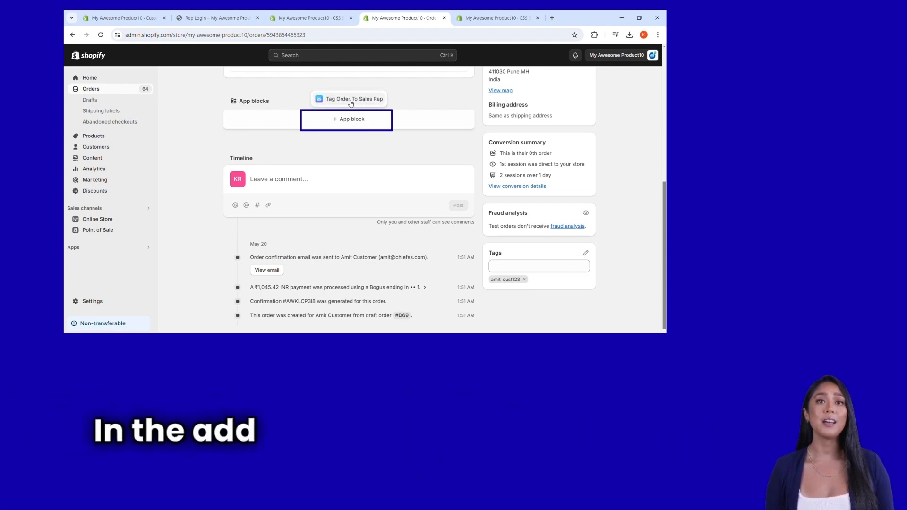
click(348, 99)
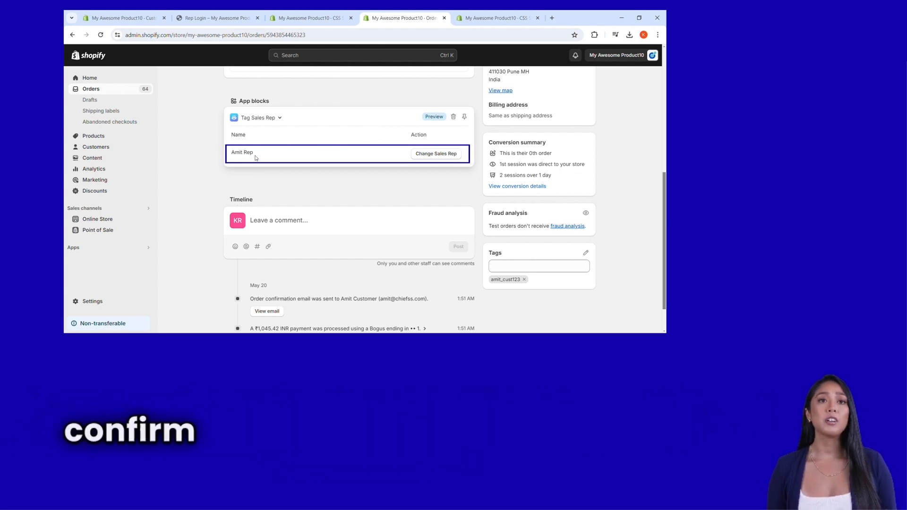
mouse_move(263, 153)
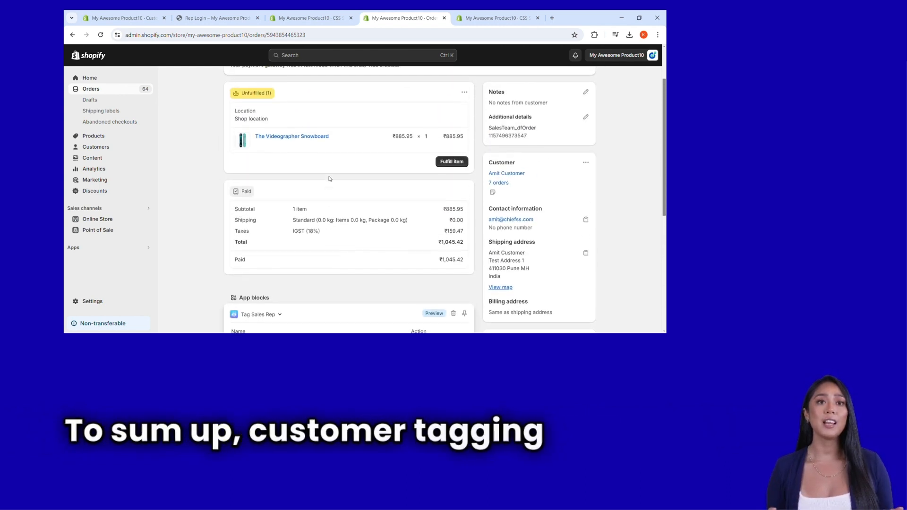
click(123, 18)
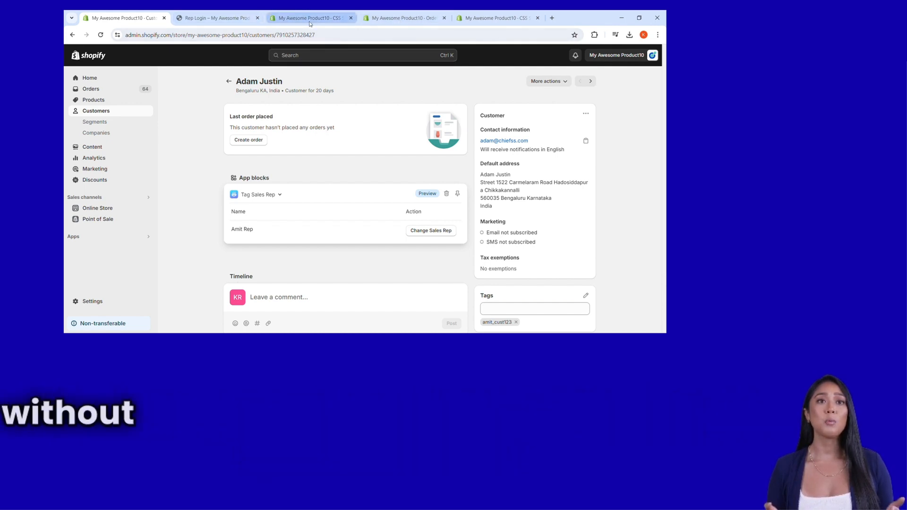
click(403, 18)
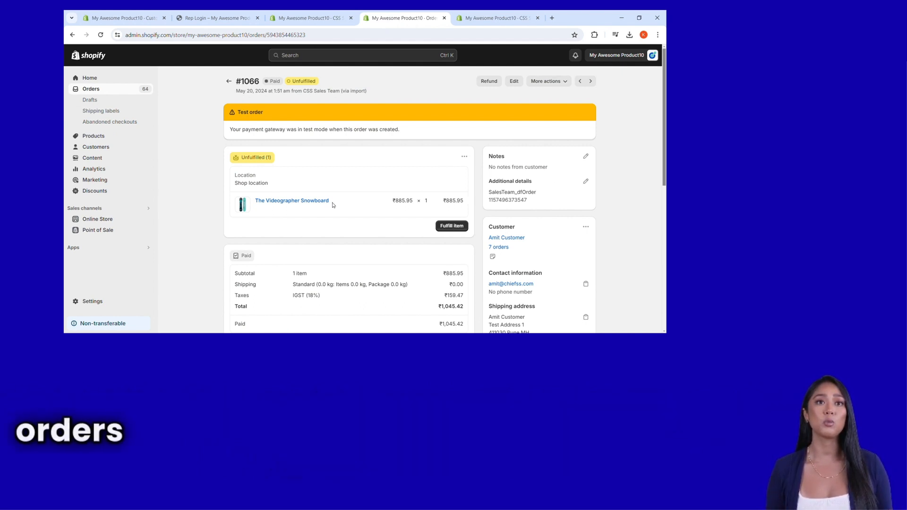
Select the Refresh Reports start-date field on the sales rep Reports page
click(497, 18)
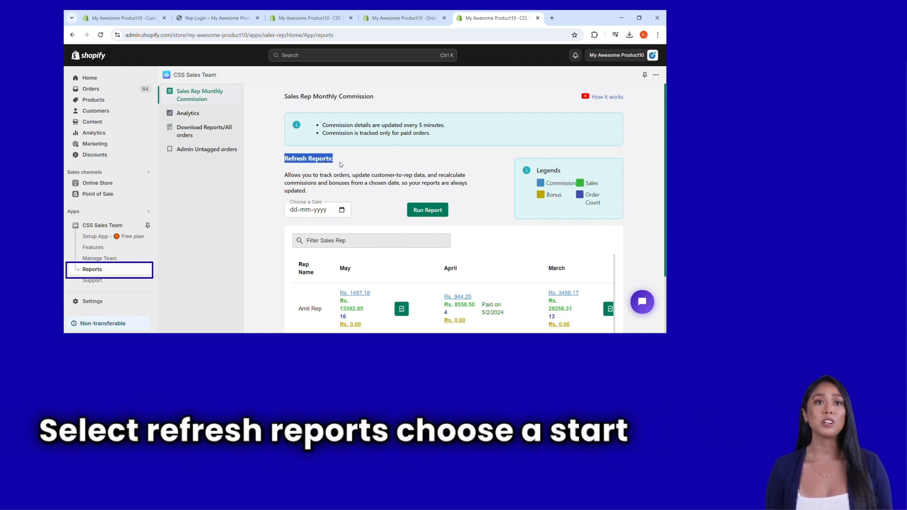
click(317, 209)
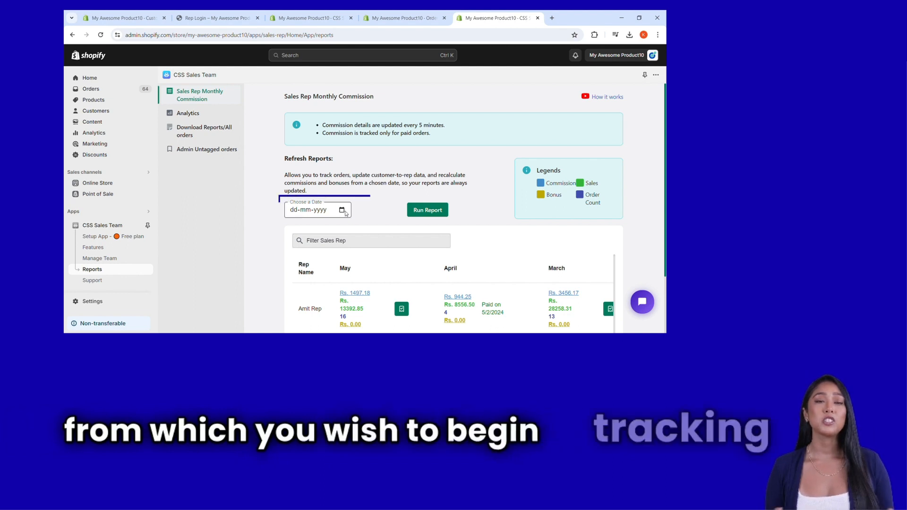
click(312, 209)
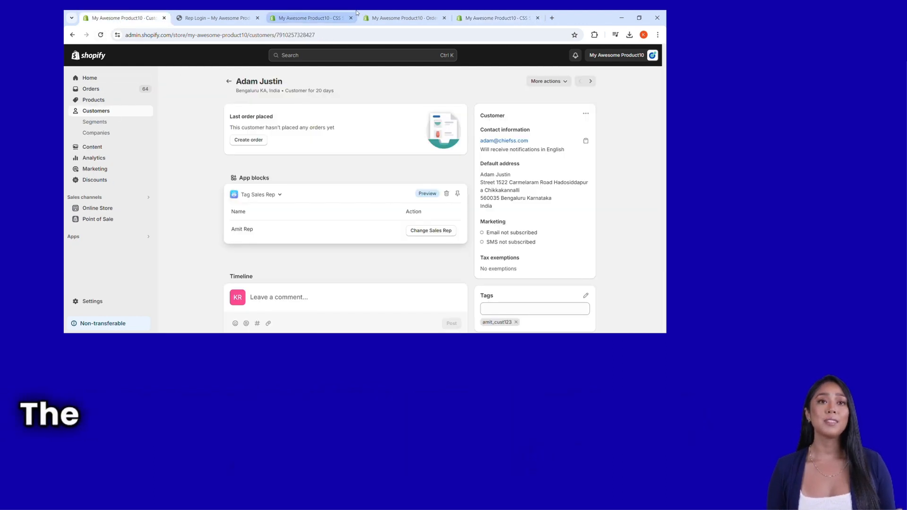
Pass through the Features and Reports pages to reach the Support FAQs
click(401, 17)
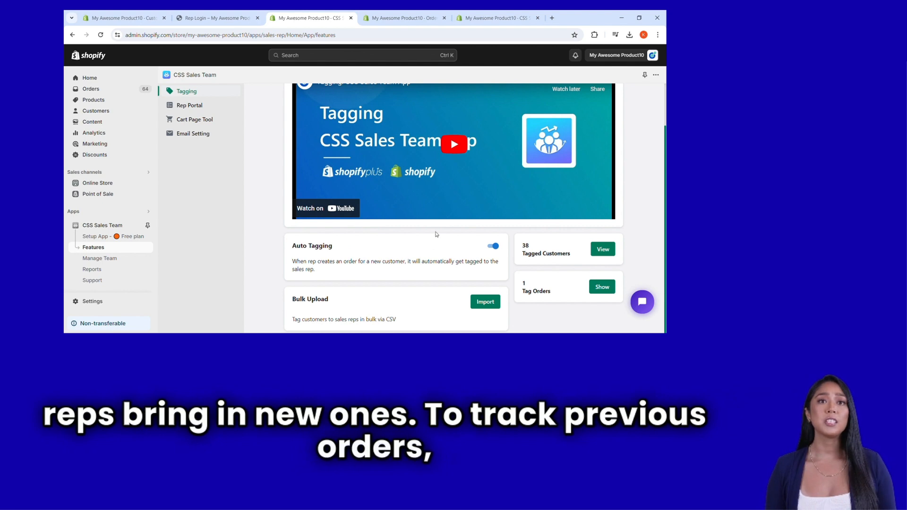
click(93, 269)
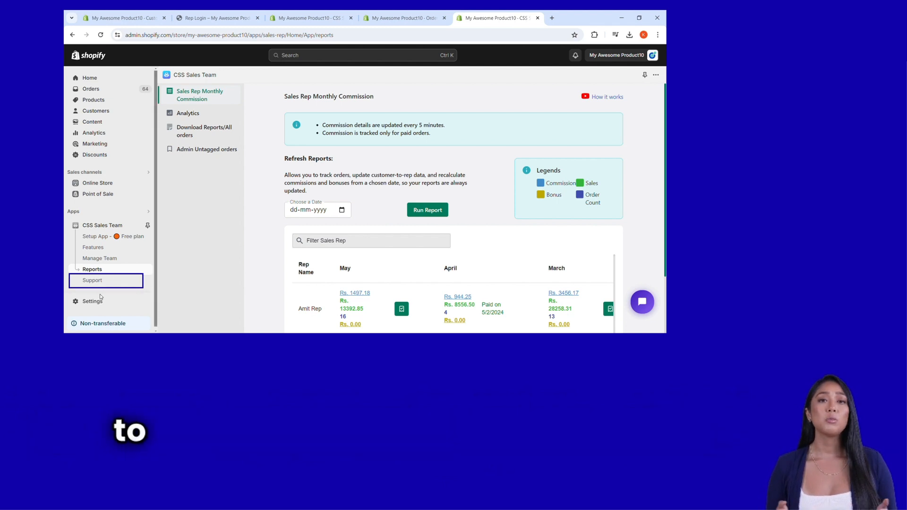
click(93, 280)
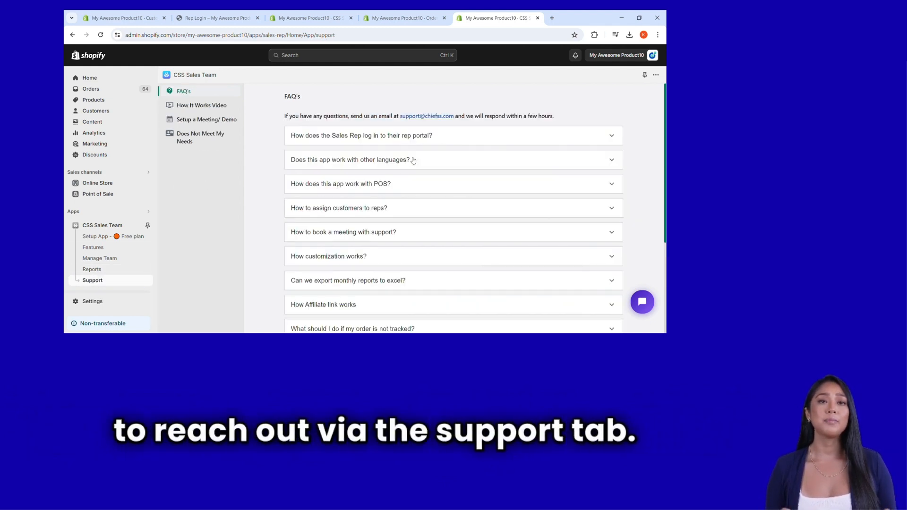